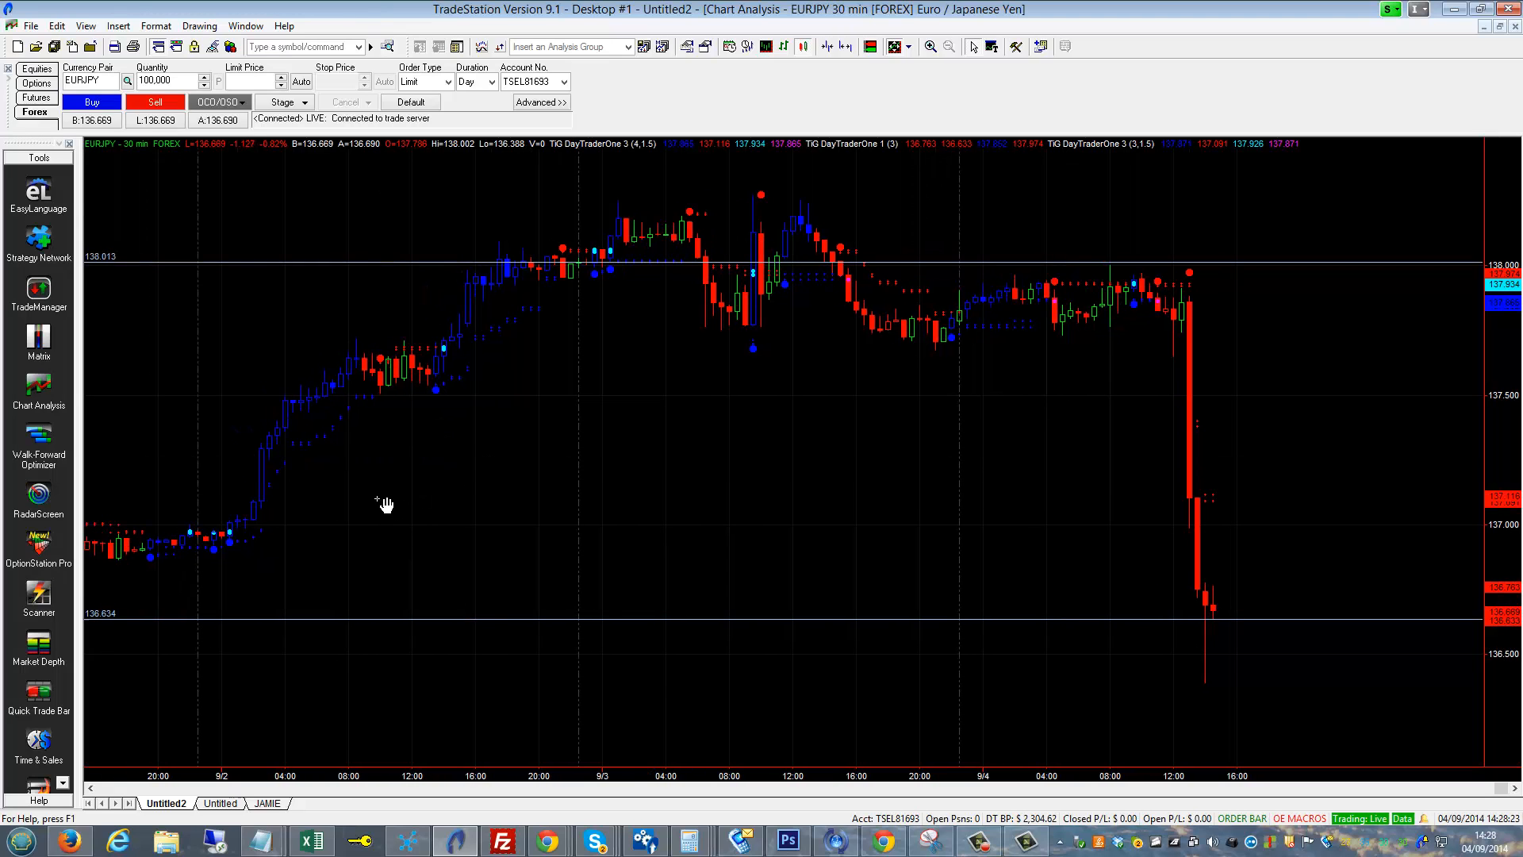
mouse_move(341, 449)
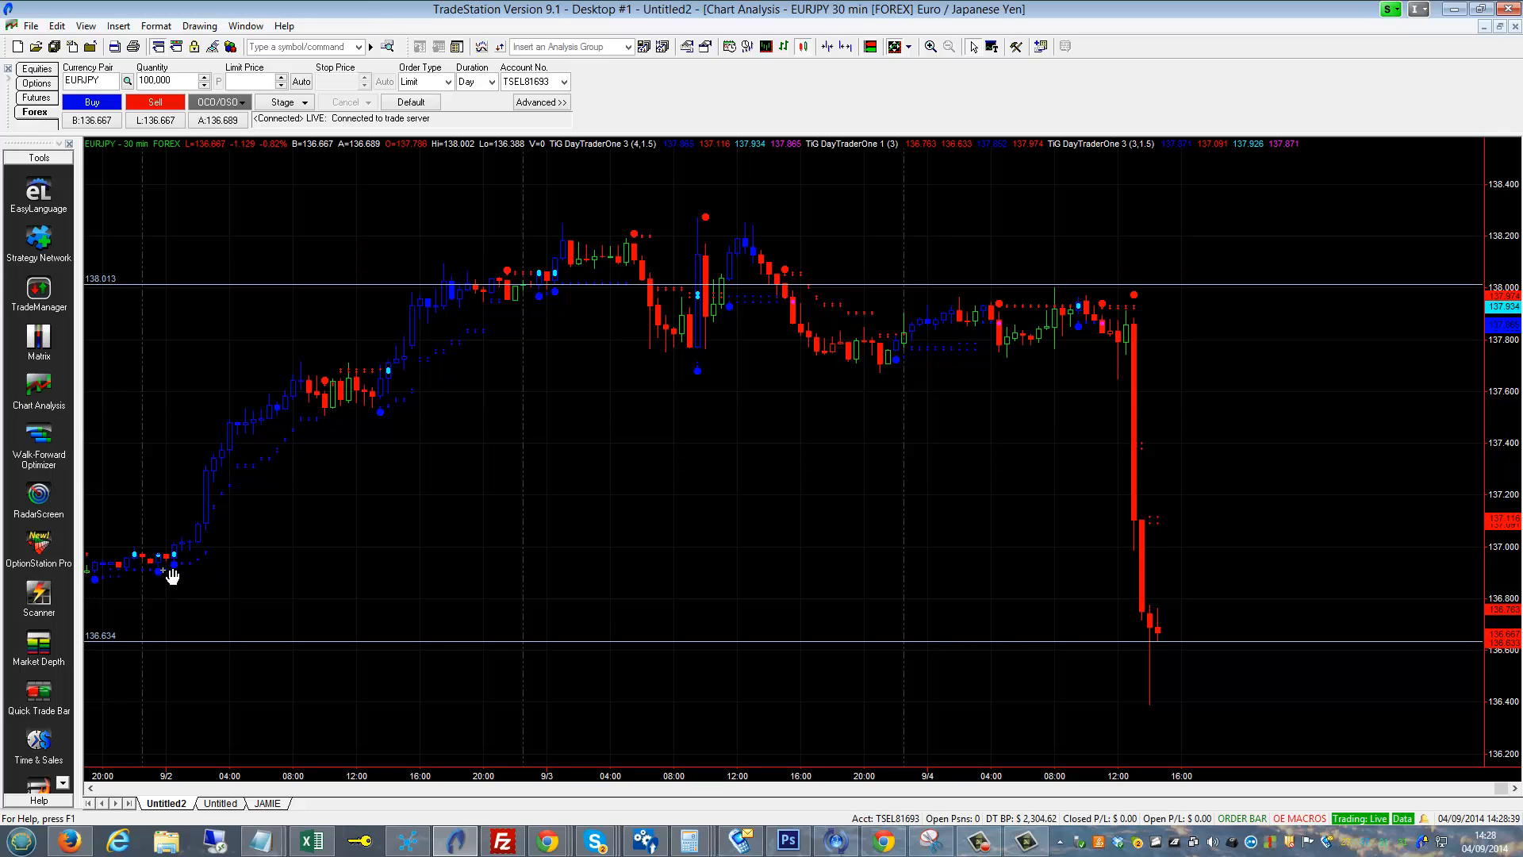
mouse_move(194, 576)
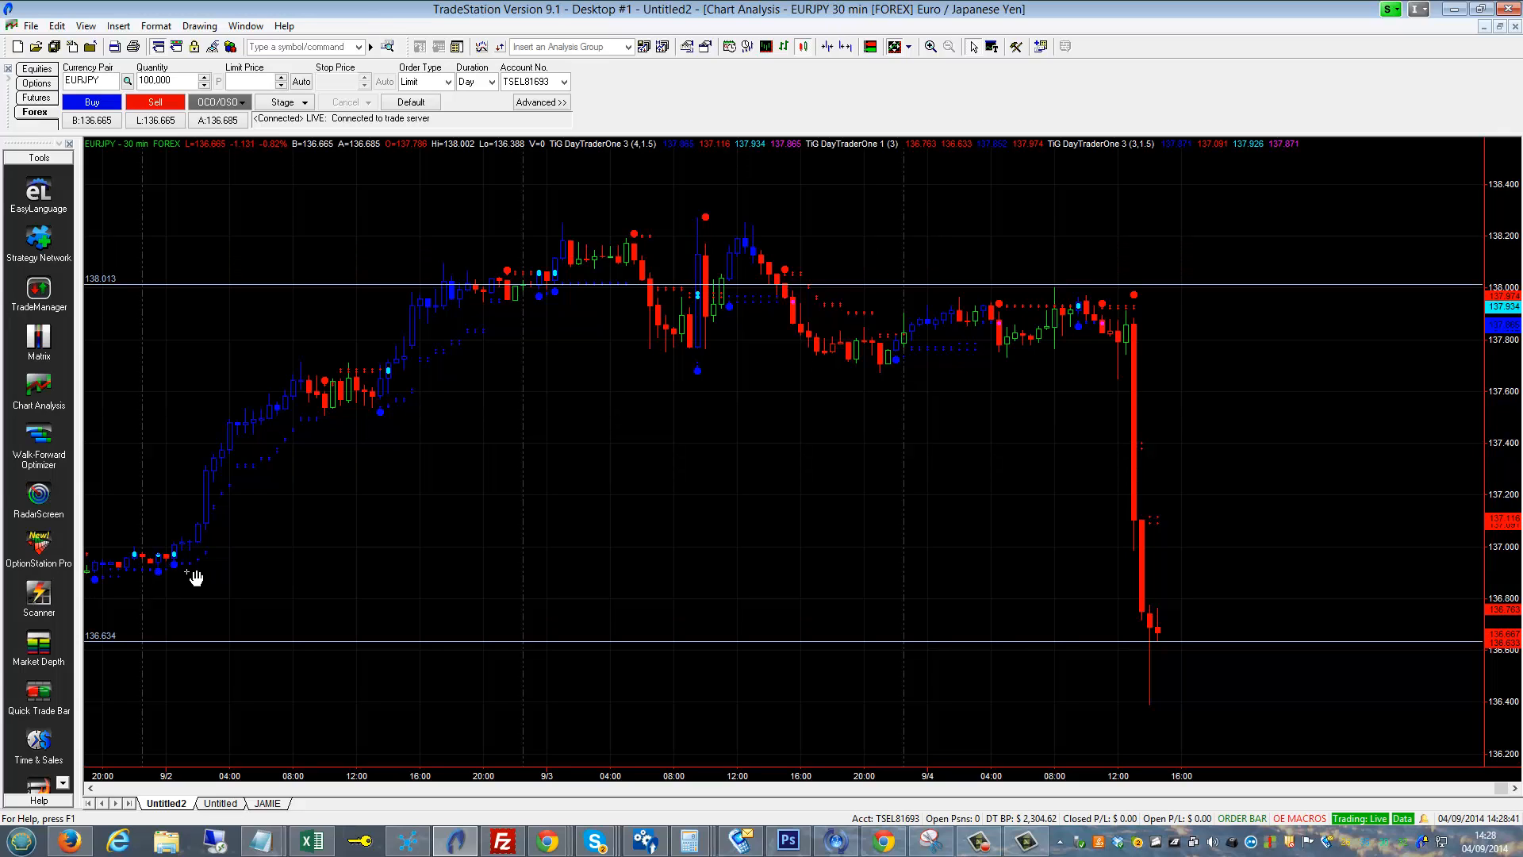
mouse_move(155, 564)
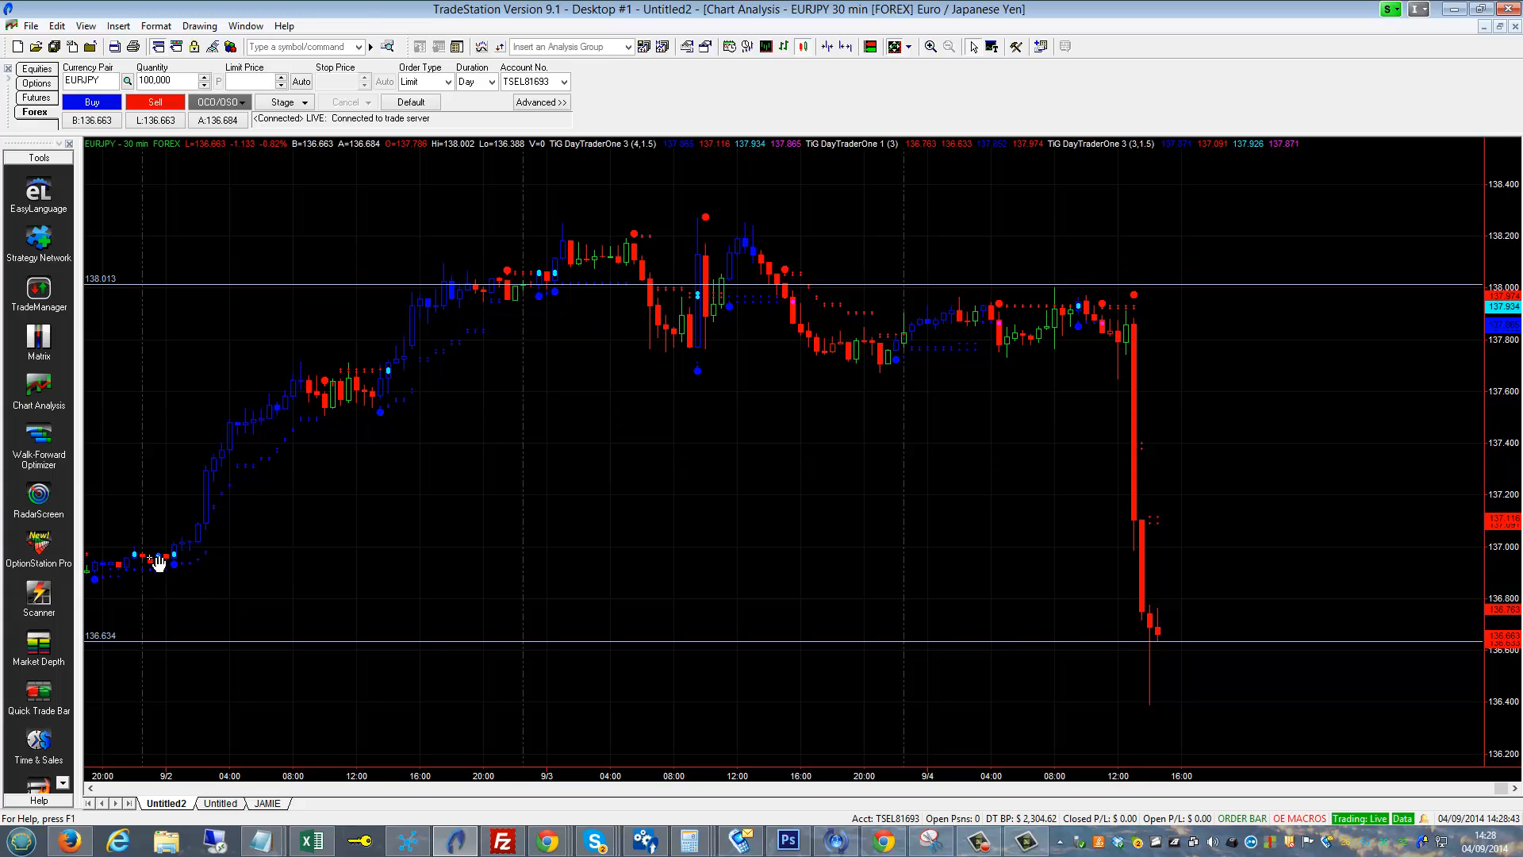
mouse_move(180, 580)
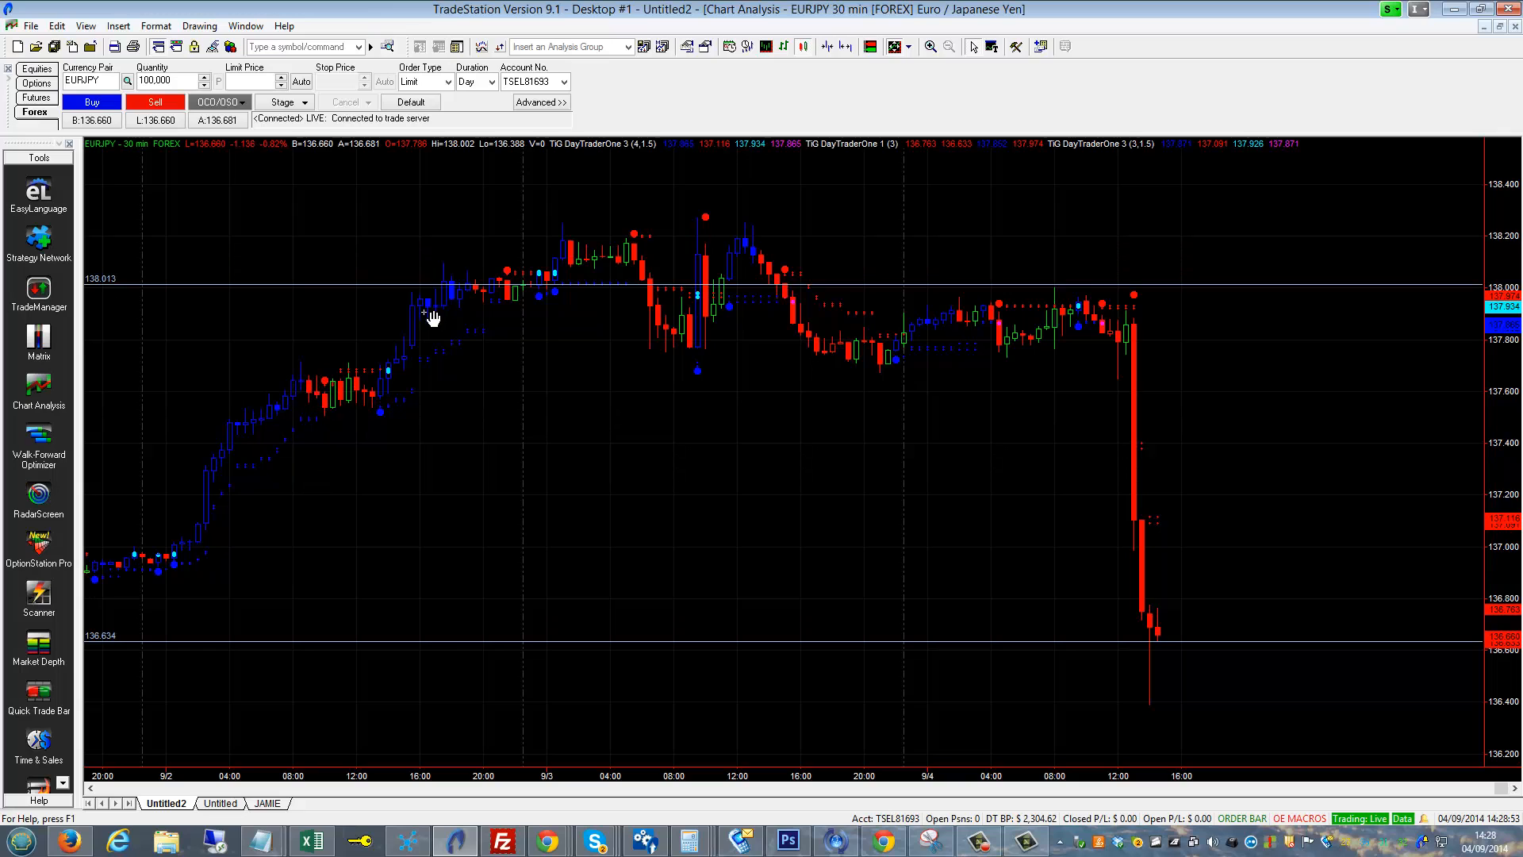
mouse_move(522, 281)
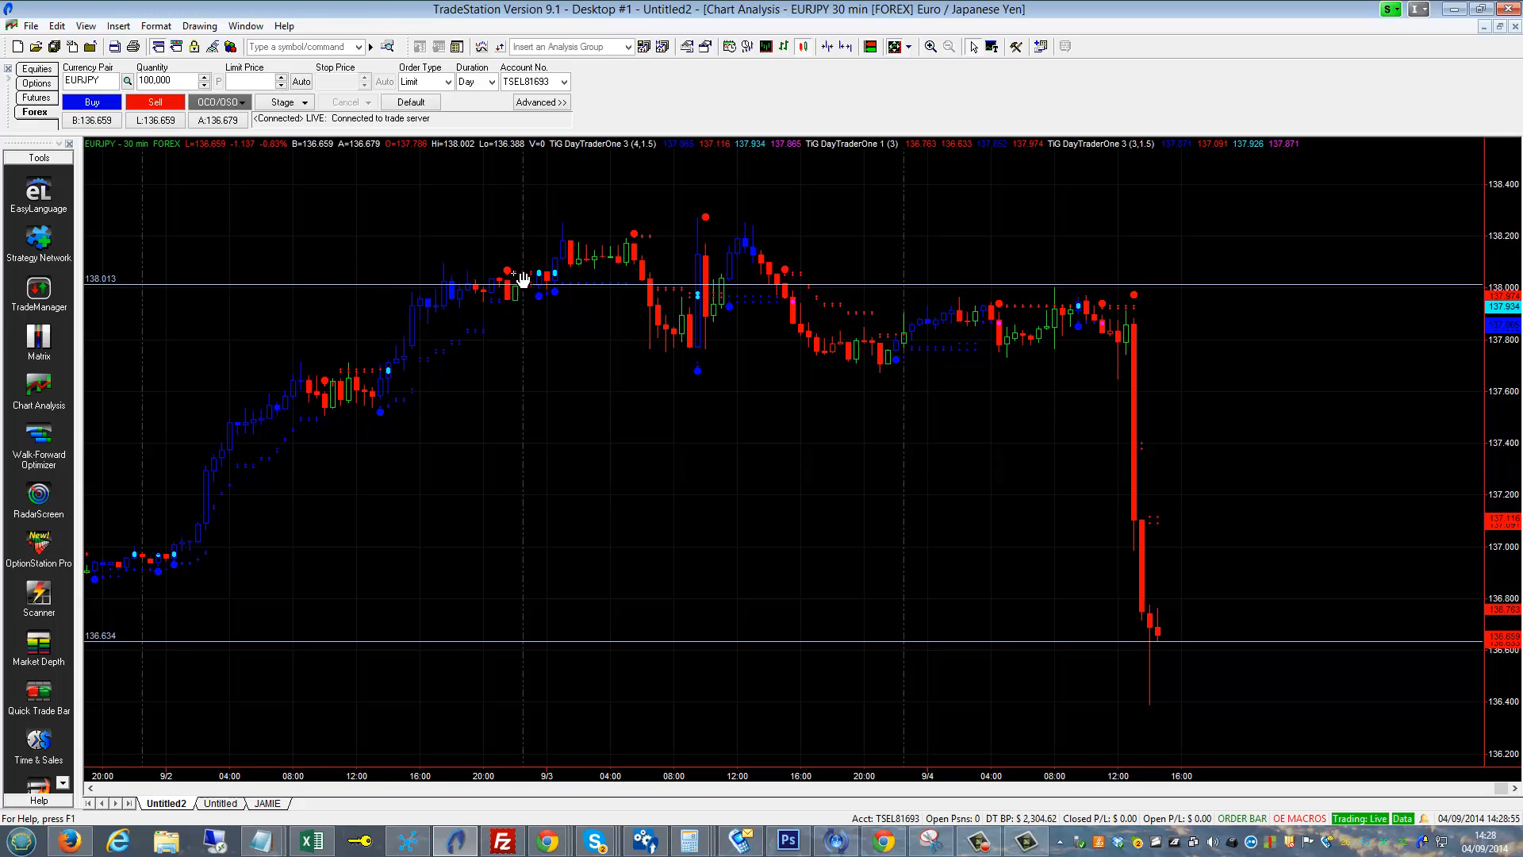
Step: Change the EUR/JPY chart interval to Daily bars so DayTraderOne recalculates over months
left_click(747, 46)
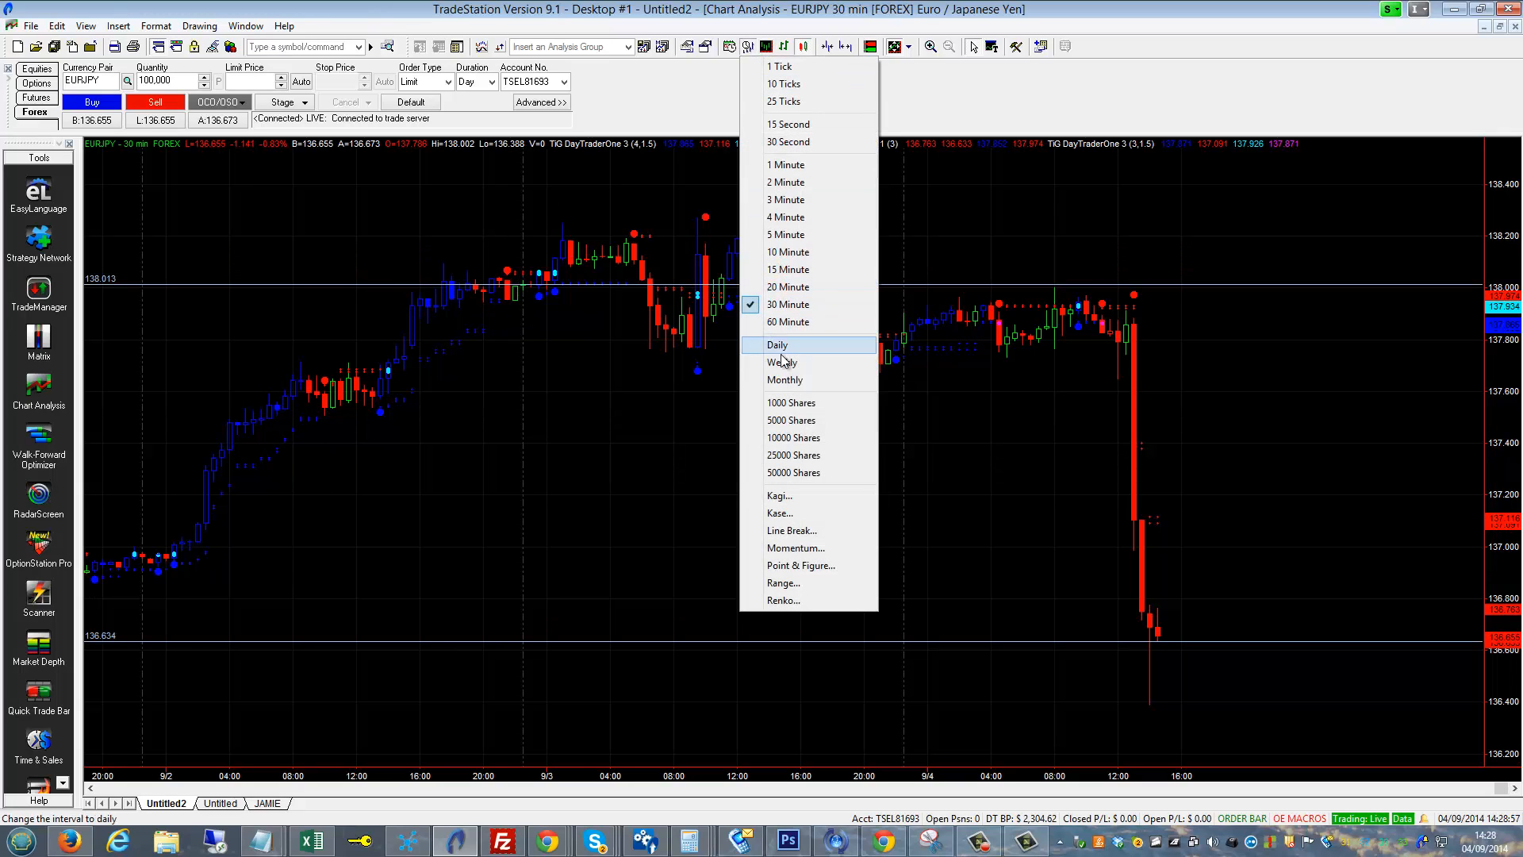
left_click(777, 344)
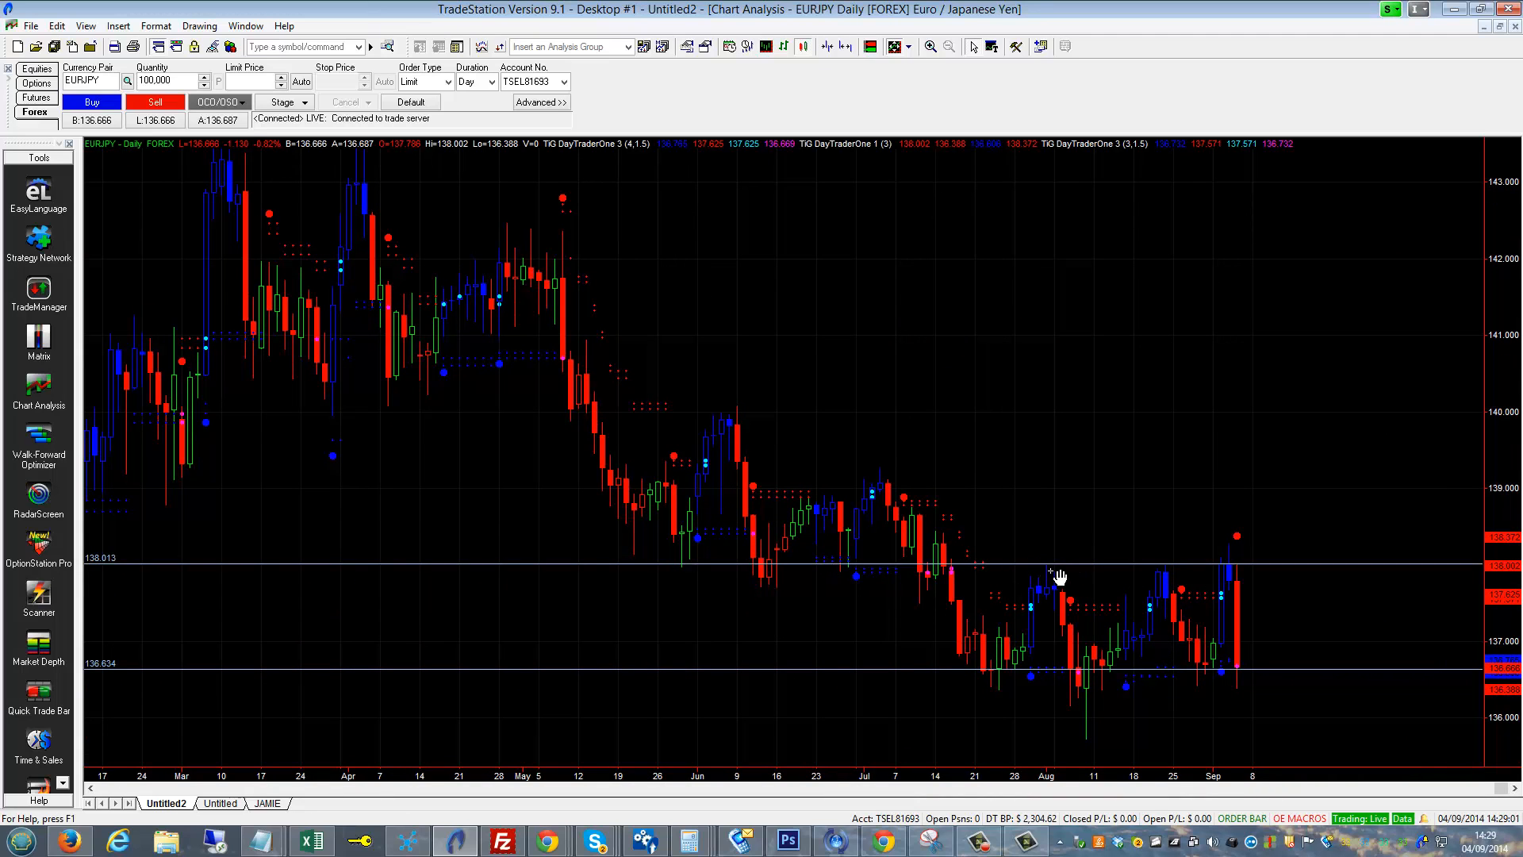
mouse_move(1123, 555)
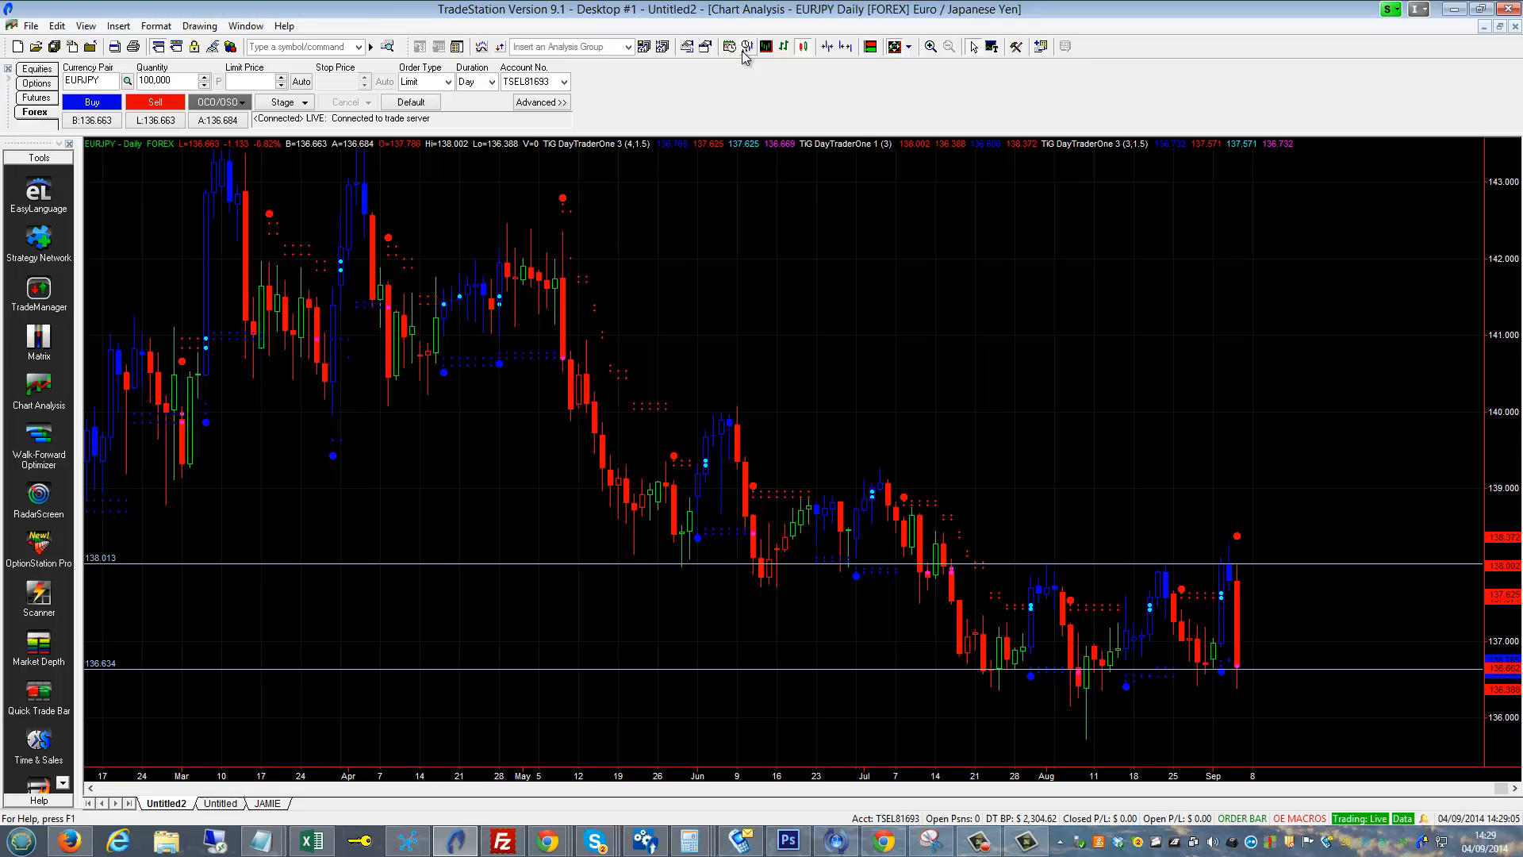
left_click(746, 46)
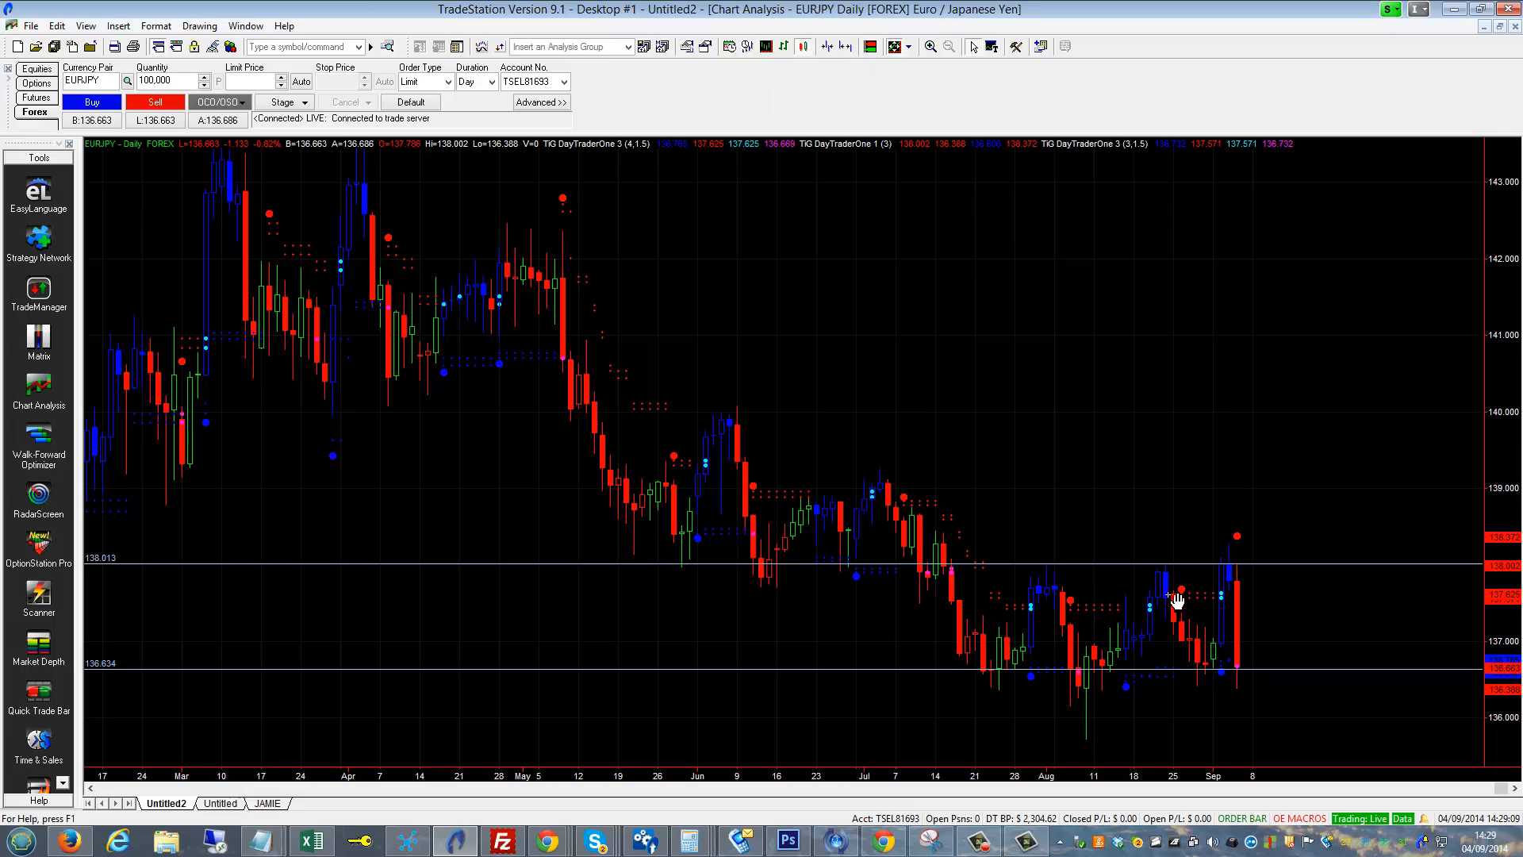
mouse_move(1194, 566)
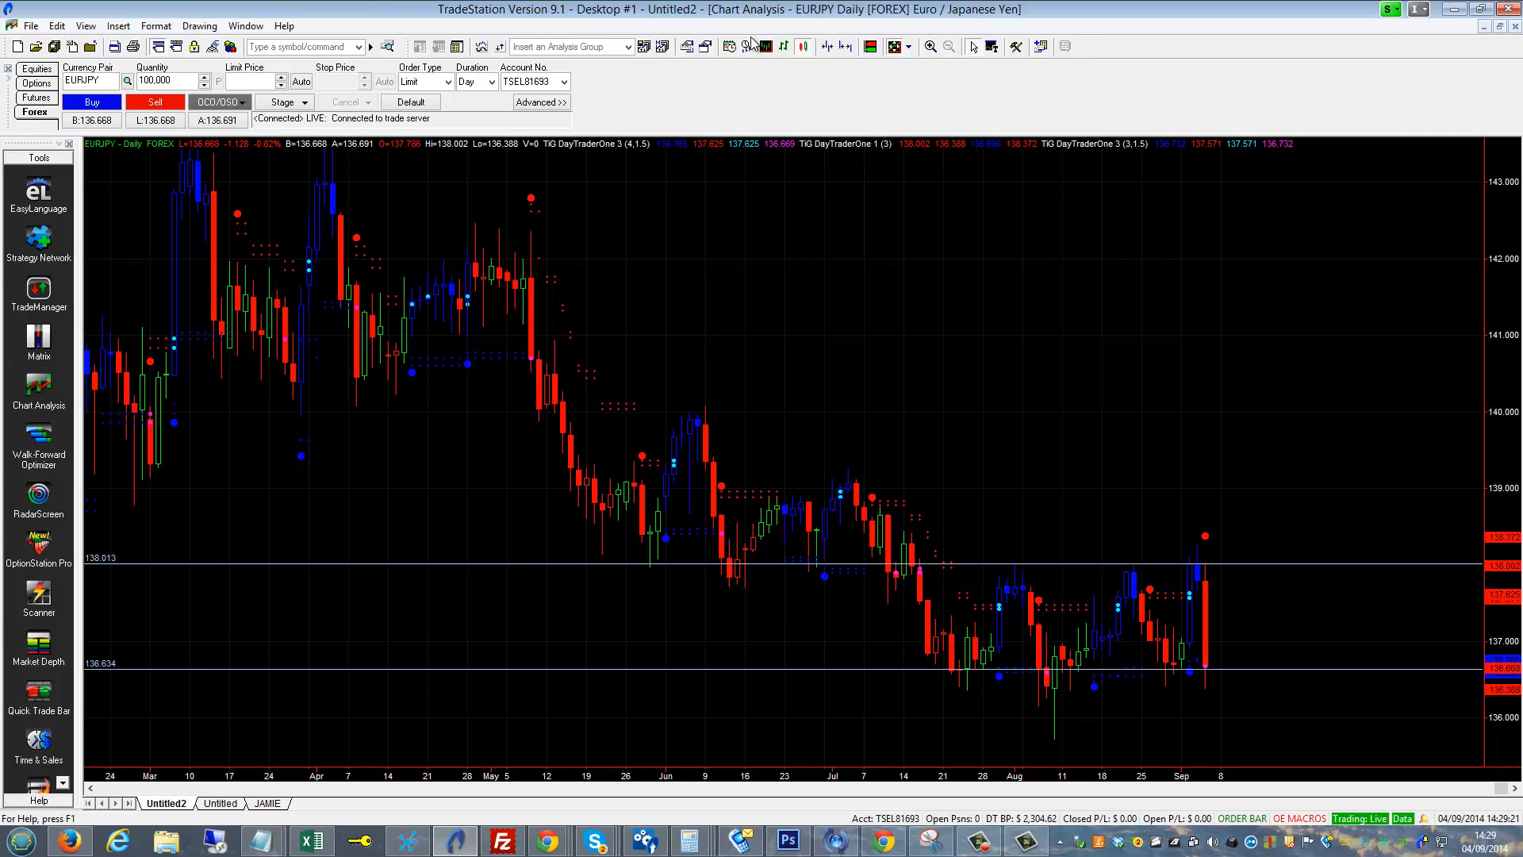
Step: Change the chart interval back to 30 Minute bars to review intraday trades
left_click(747, 46)
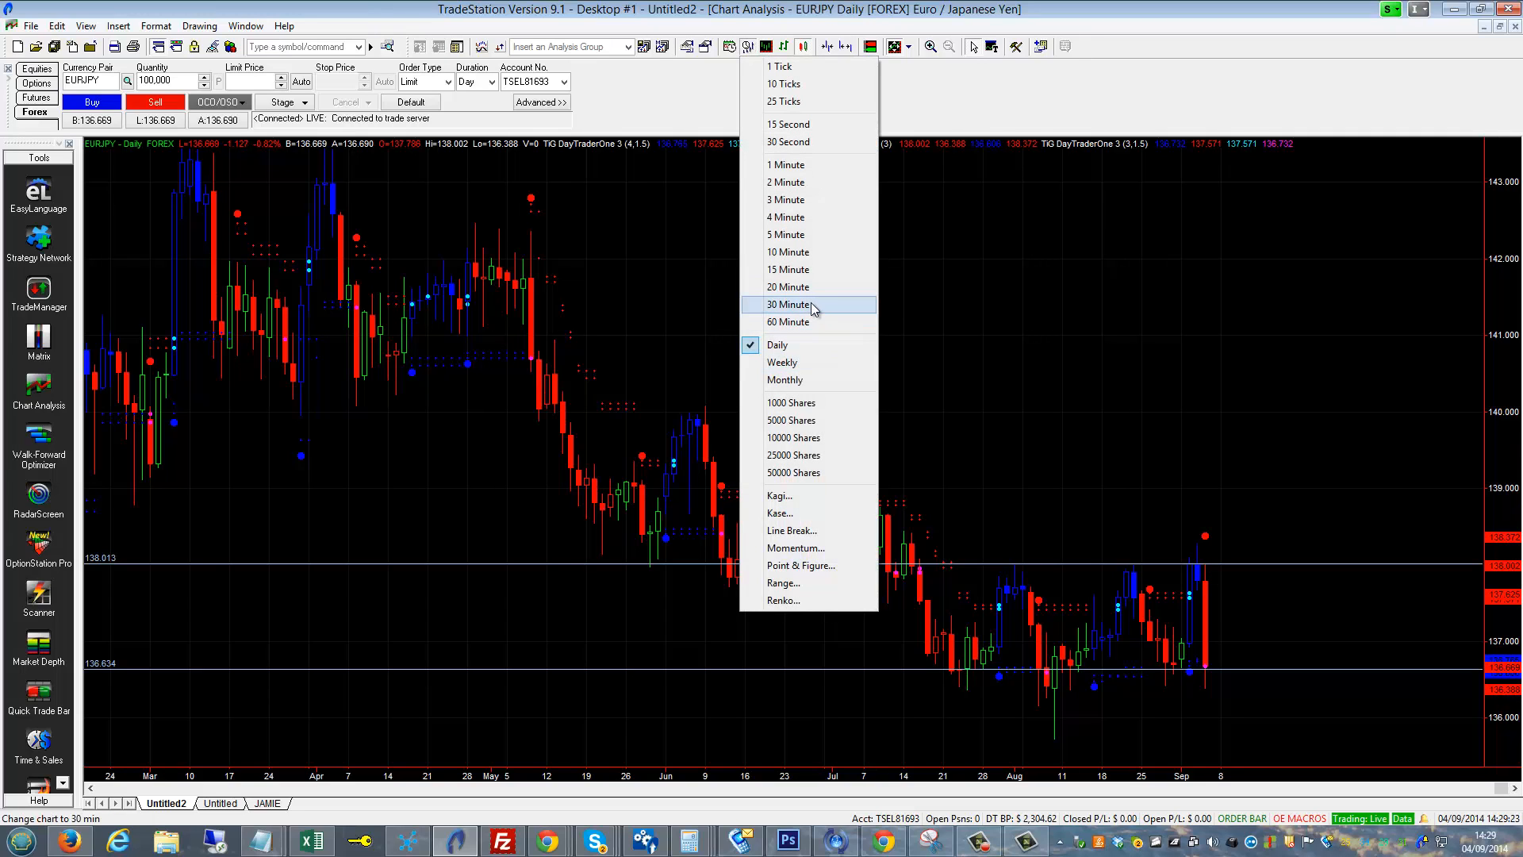
left_click(789, 305)
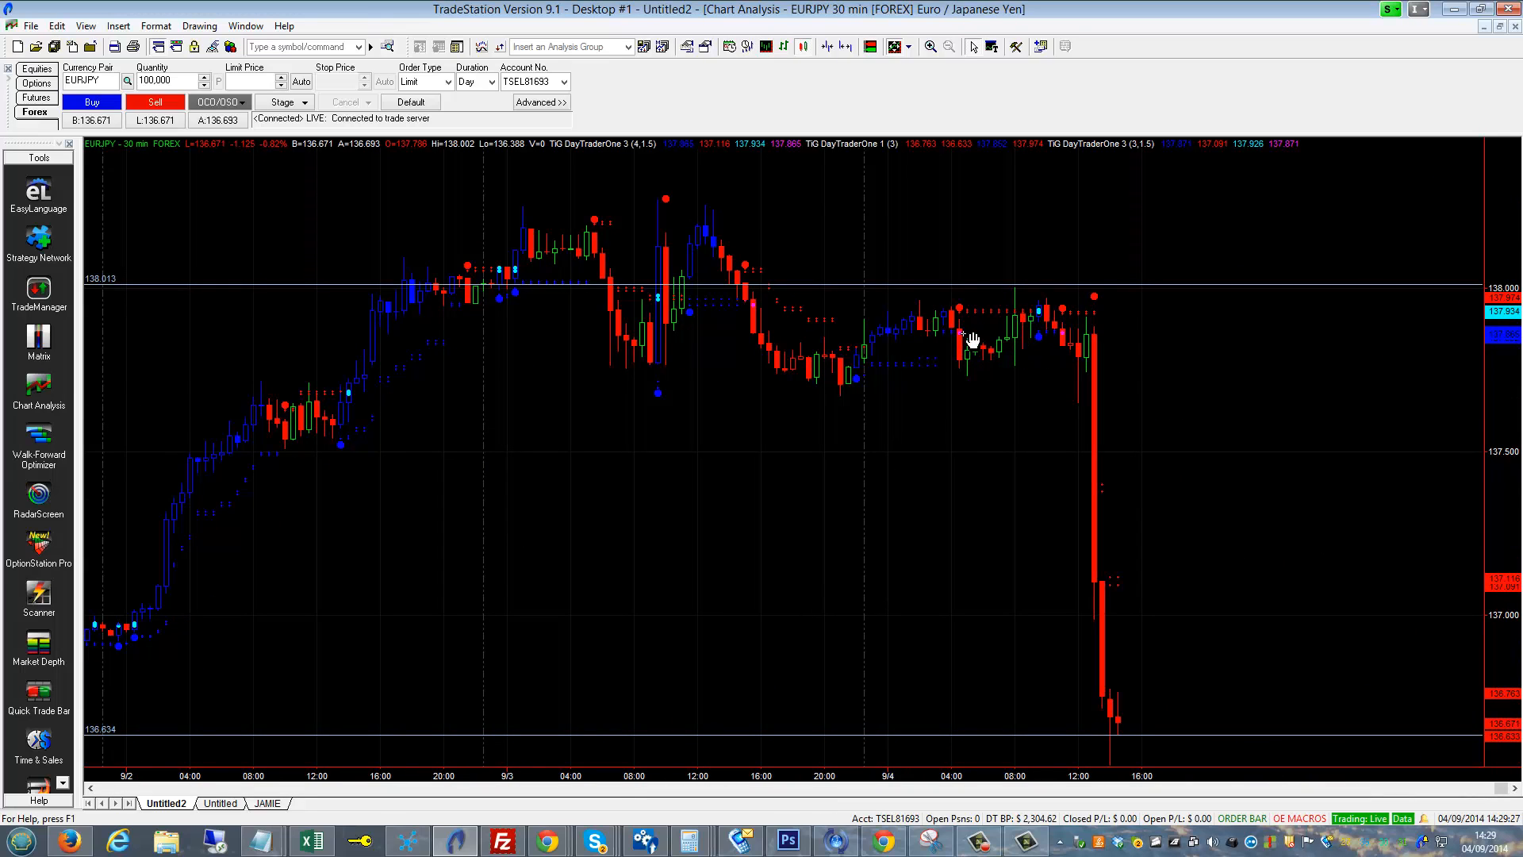
mouse_move(1011, 330)
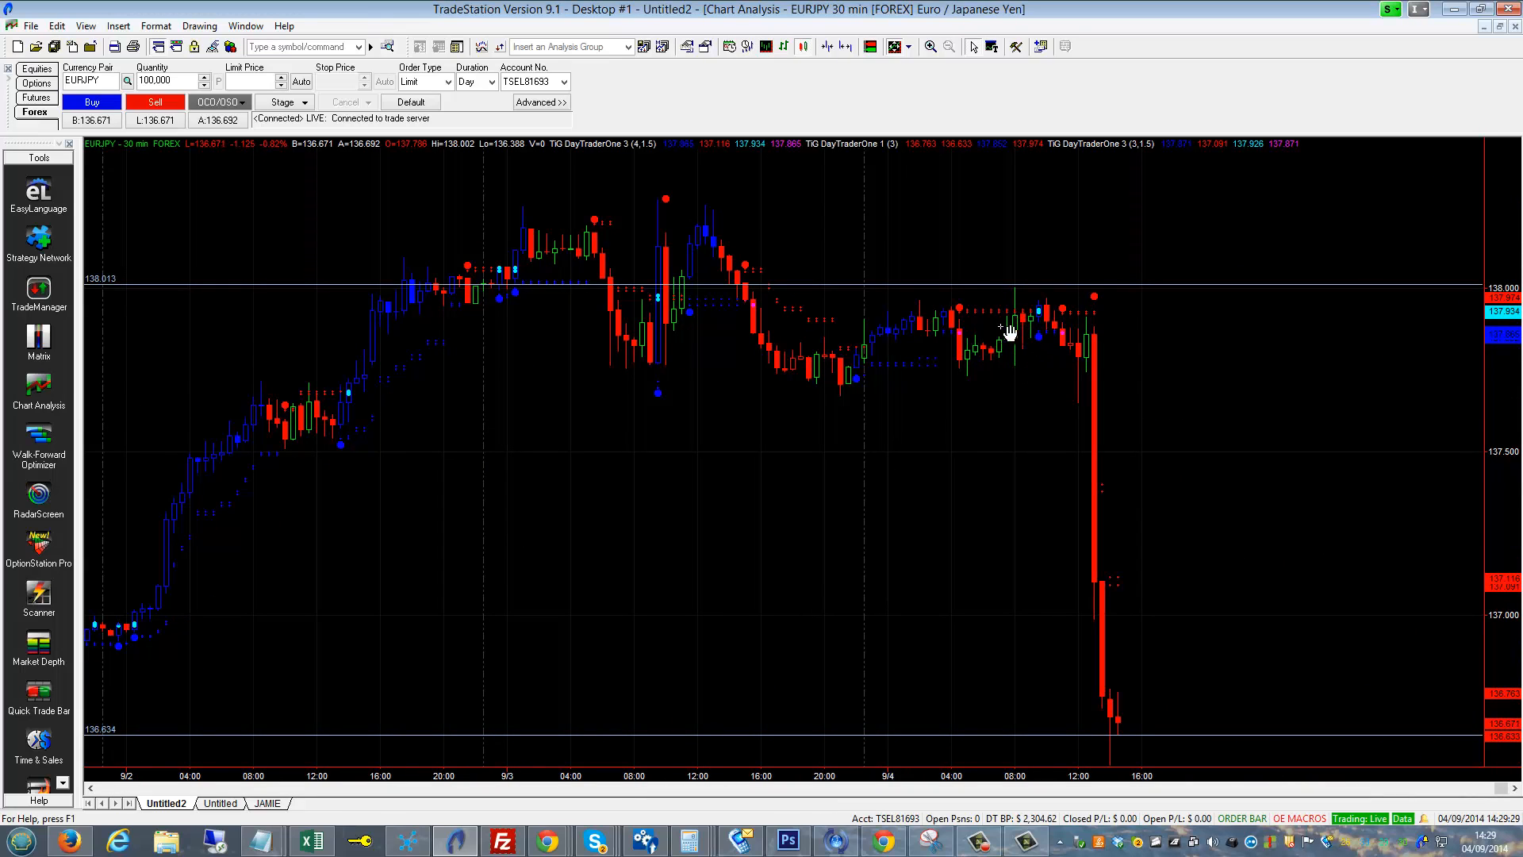
mouse_move(968, 340)
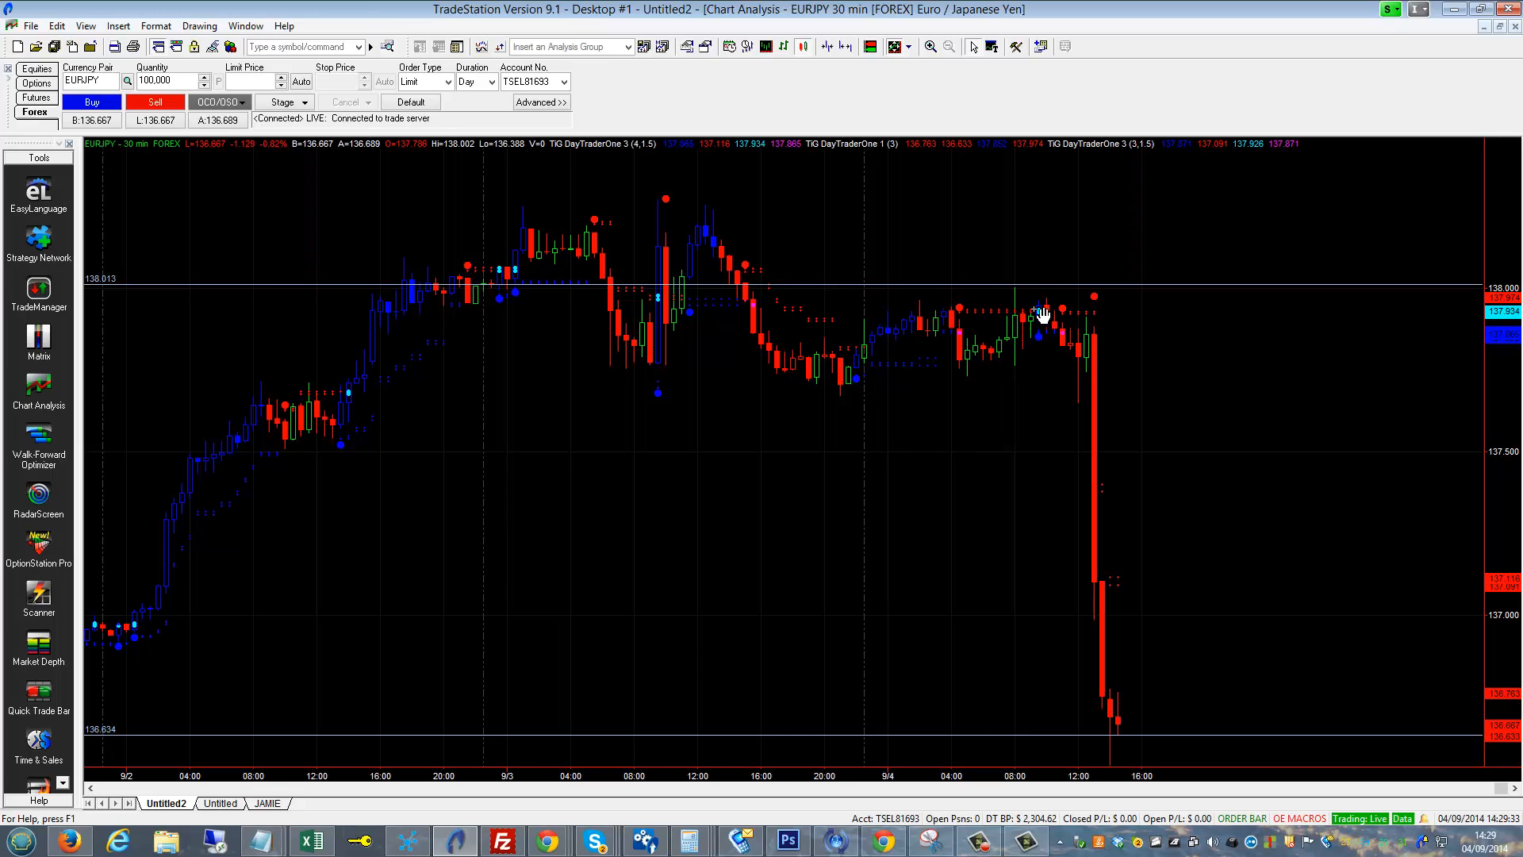
mouse_move(1117, 321)
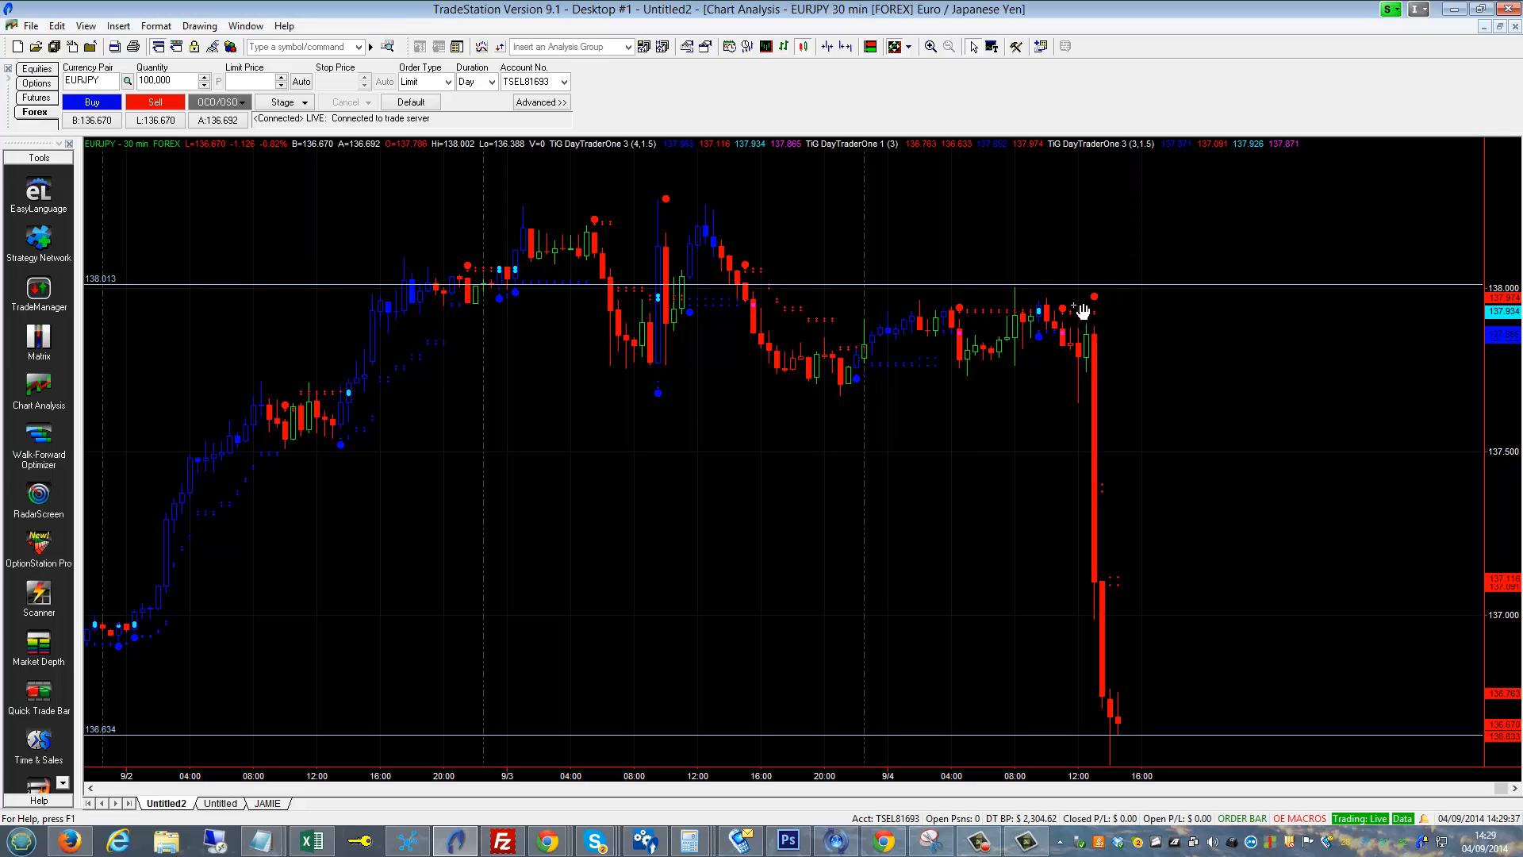
mouse_move(1074, 395)
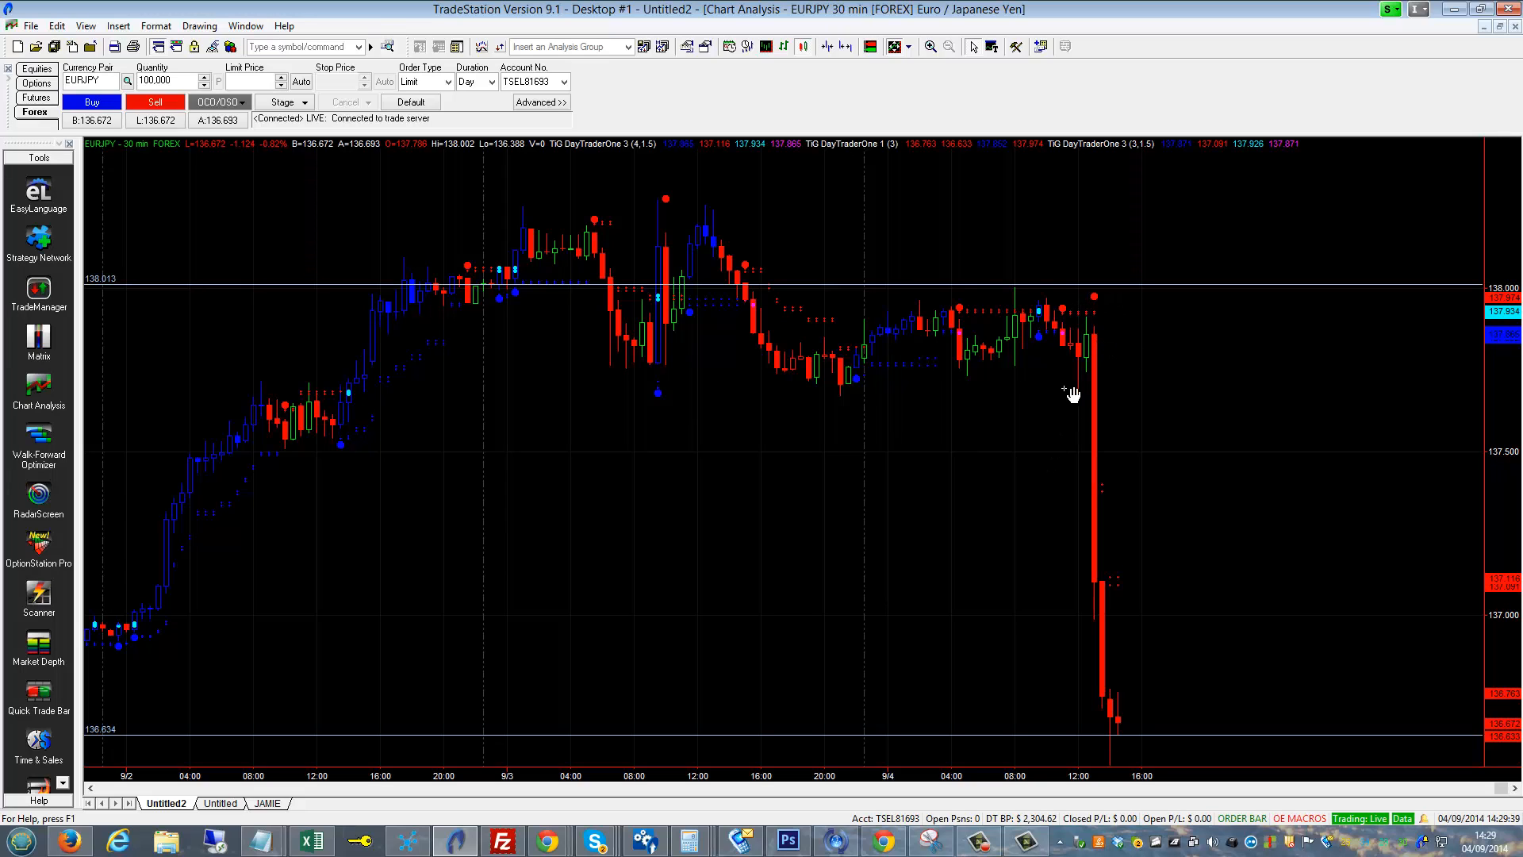
mouse_move(1090, 312)
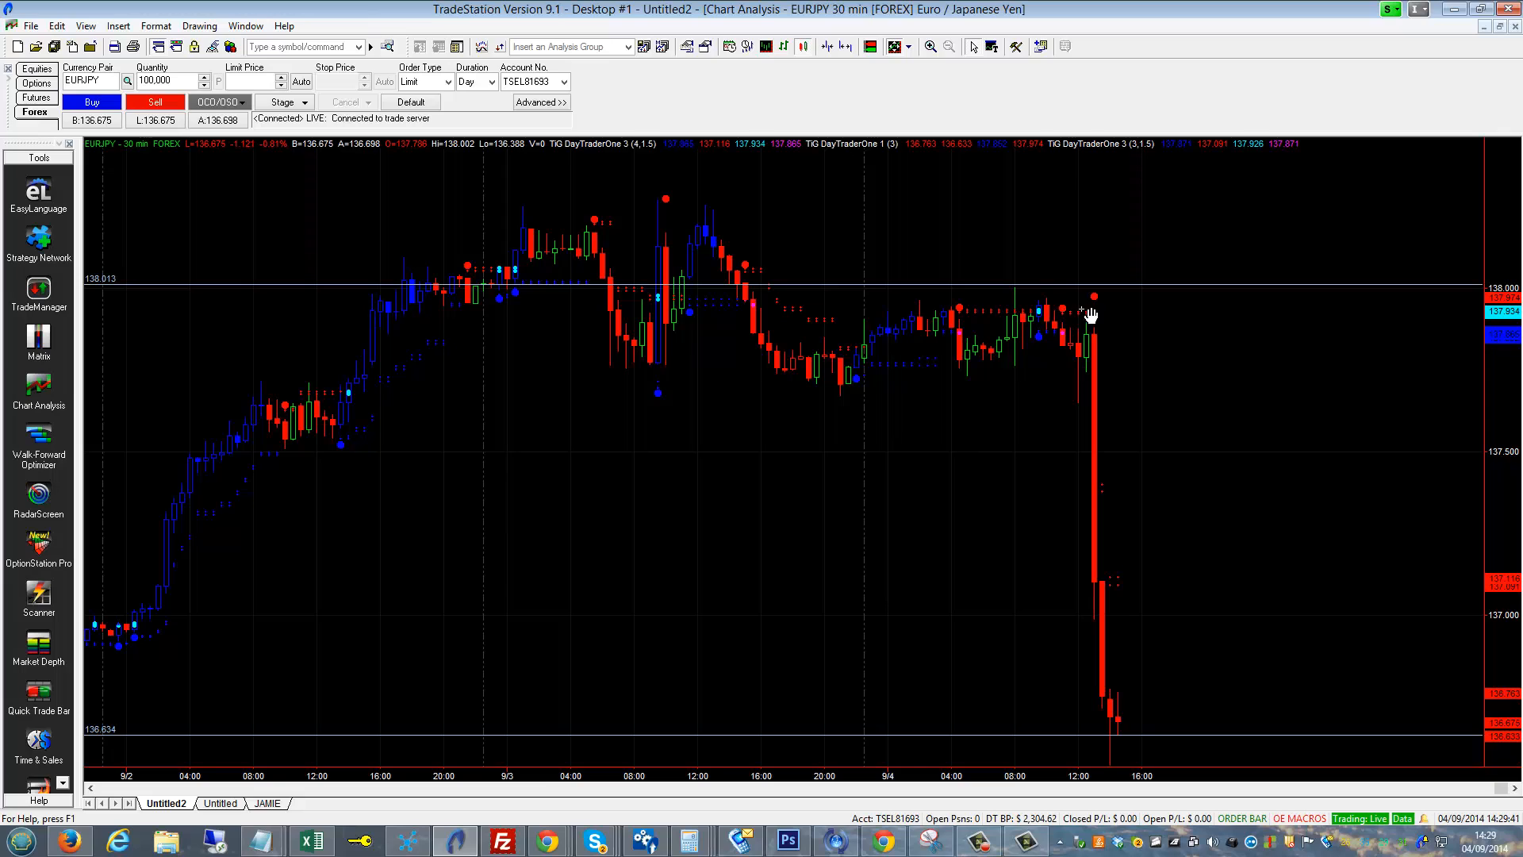
mouse_move(1068, 313)
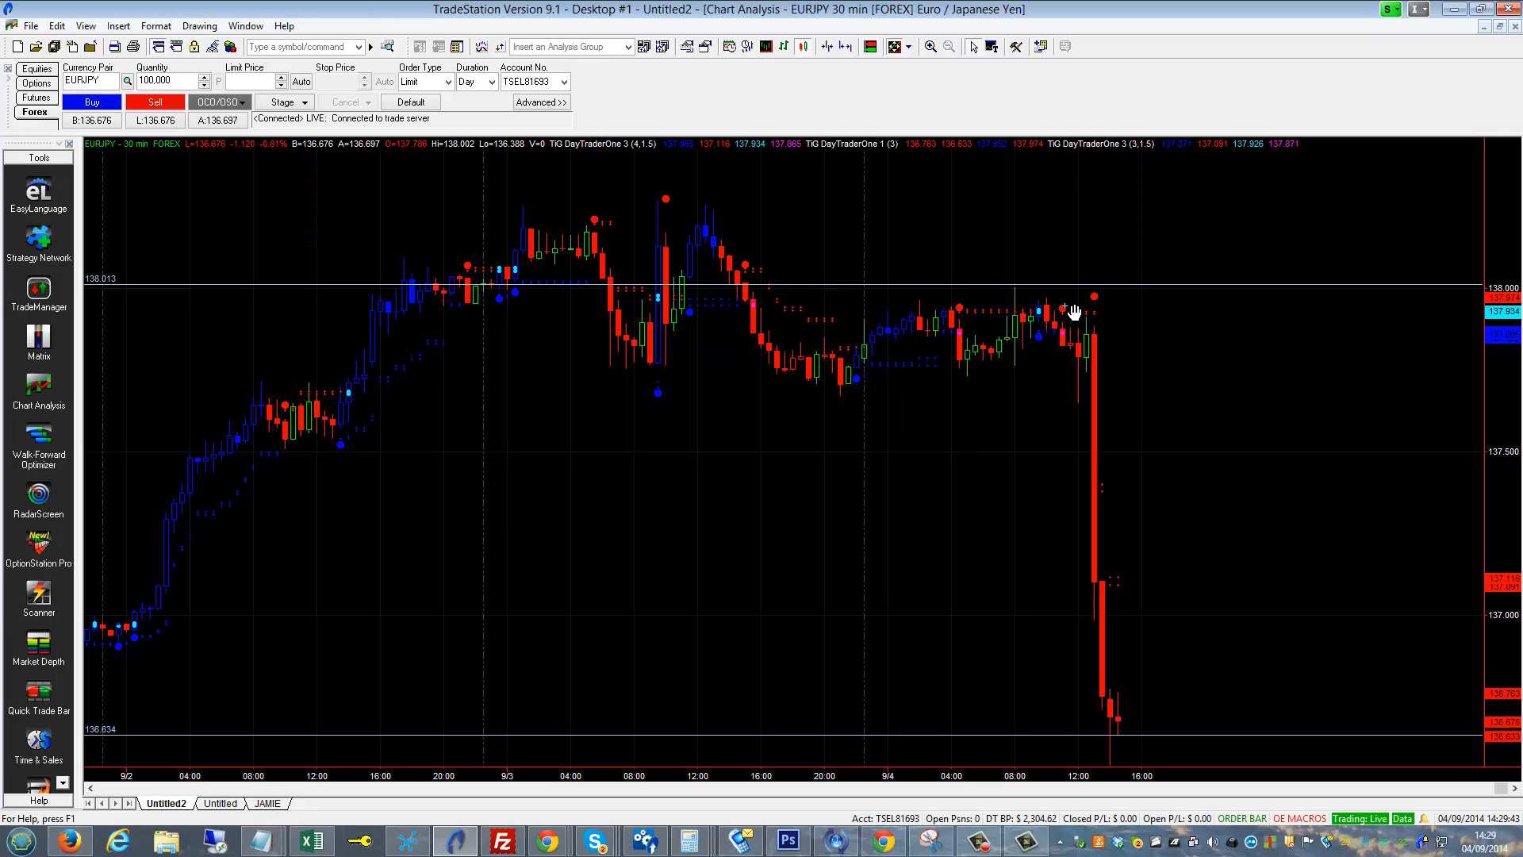
mouse_move(1003, 321)
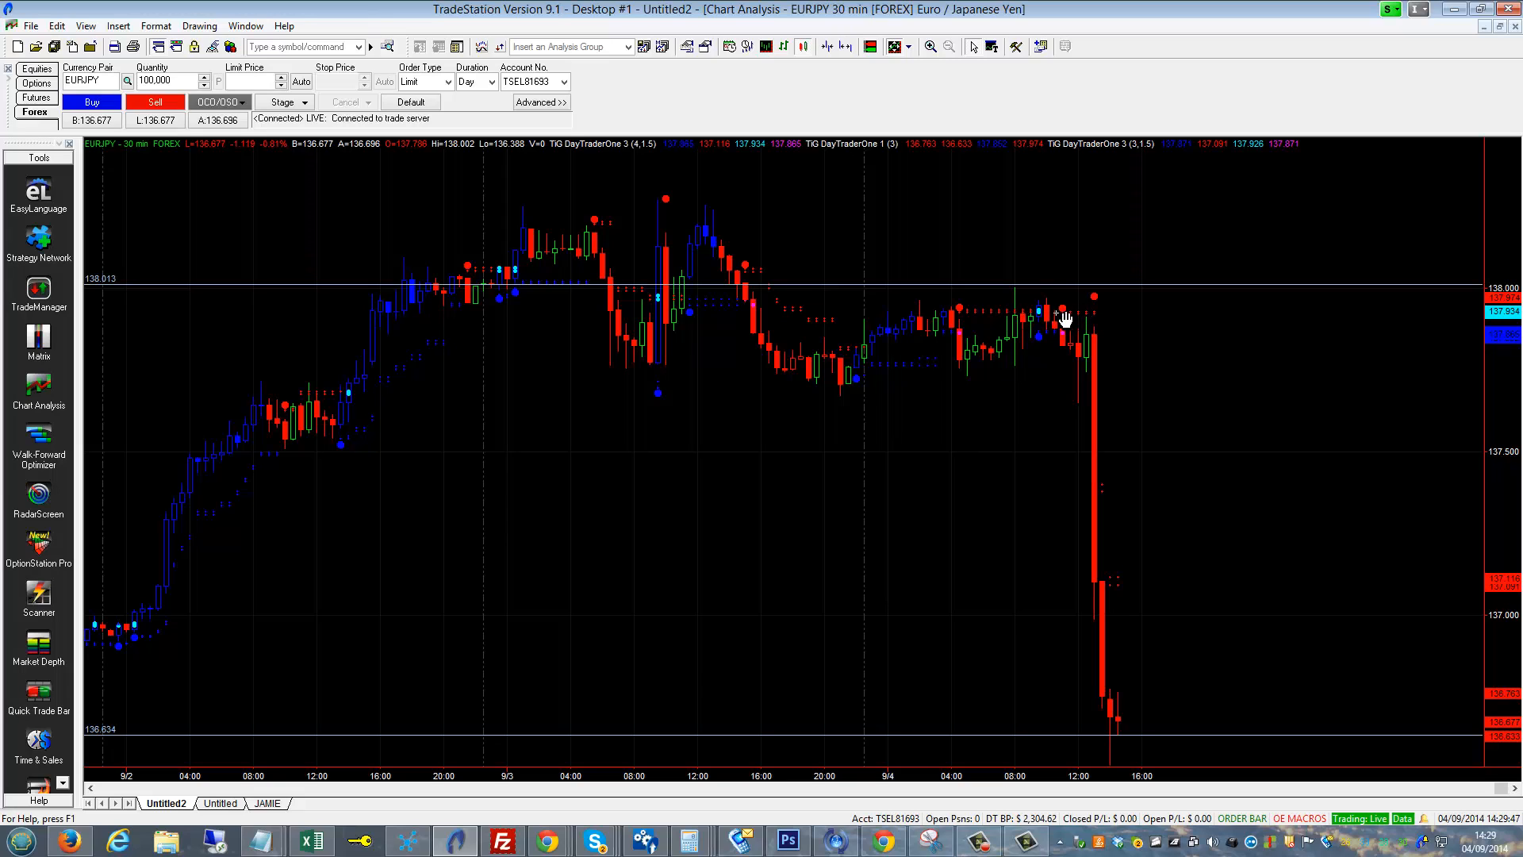
mouse_move(1066, 325)
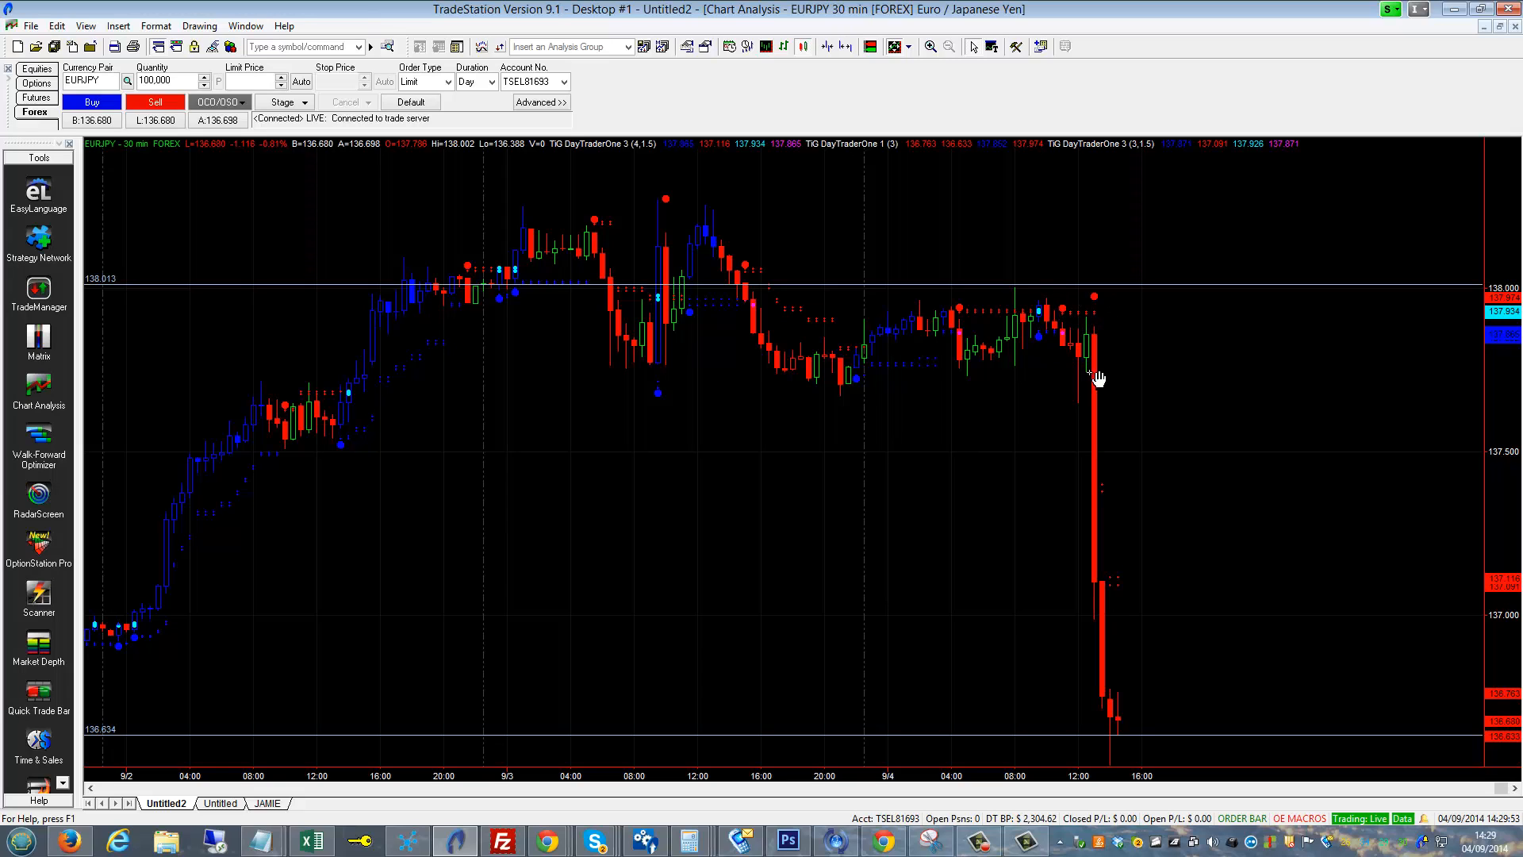
mouse_move(1068, 335)
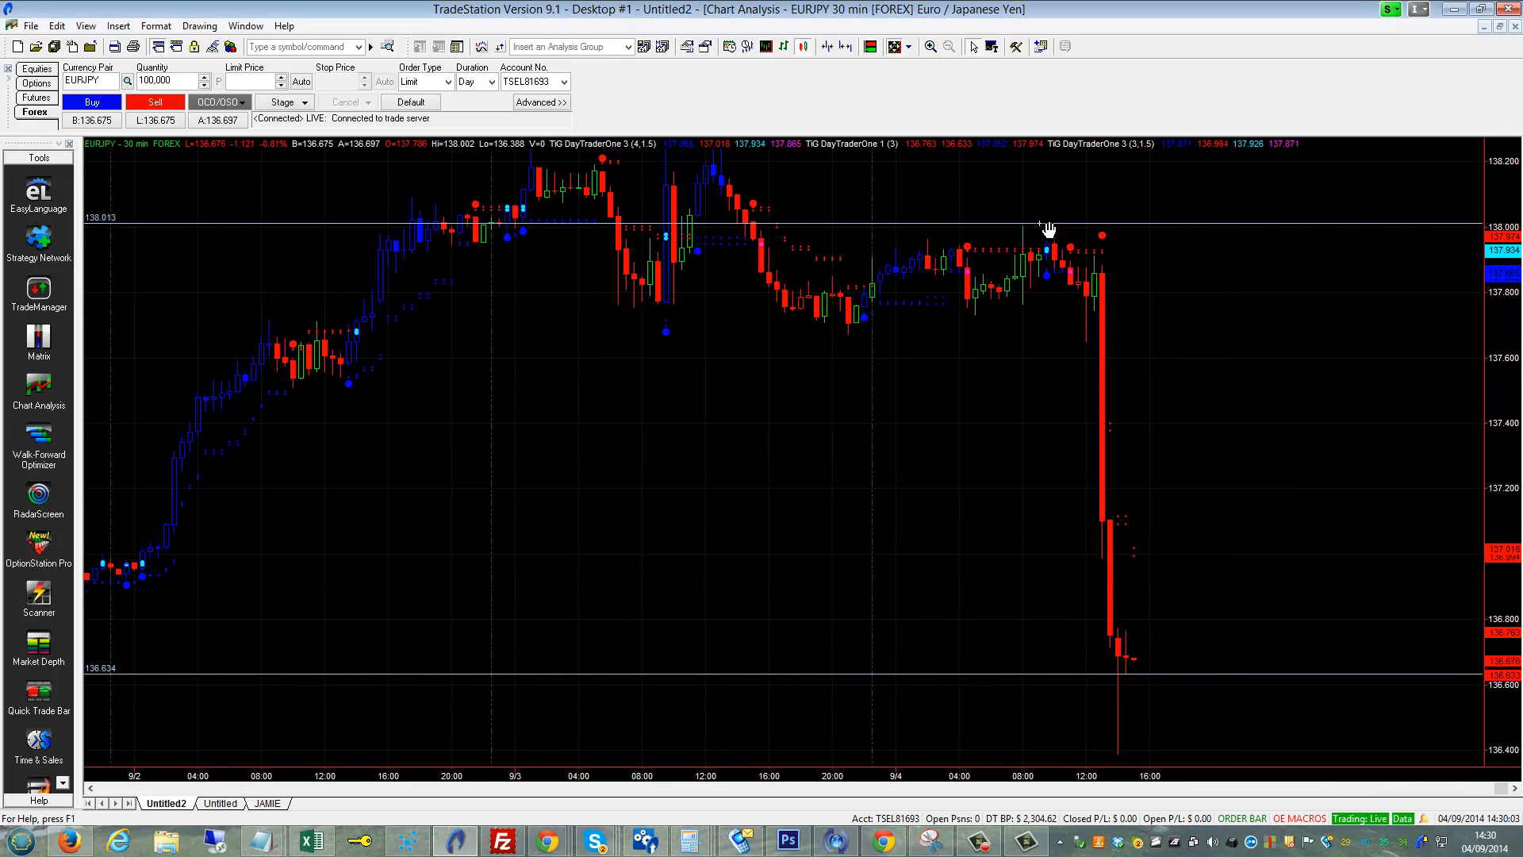
mouse_move(1158, 724)
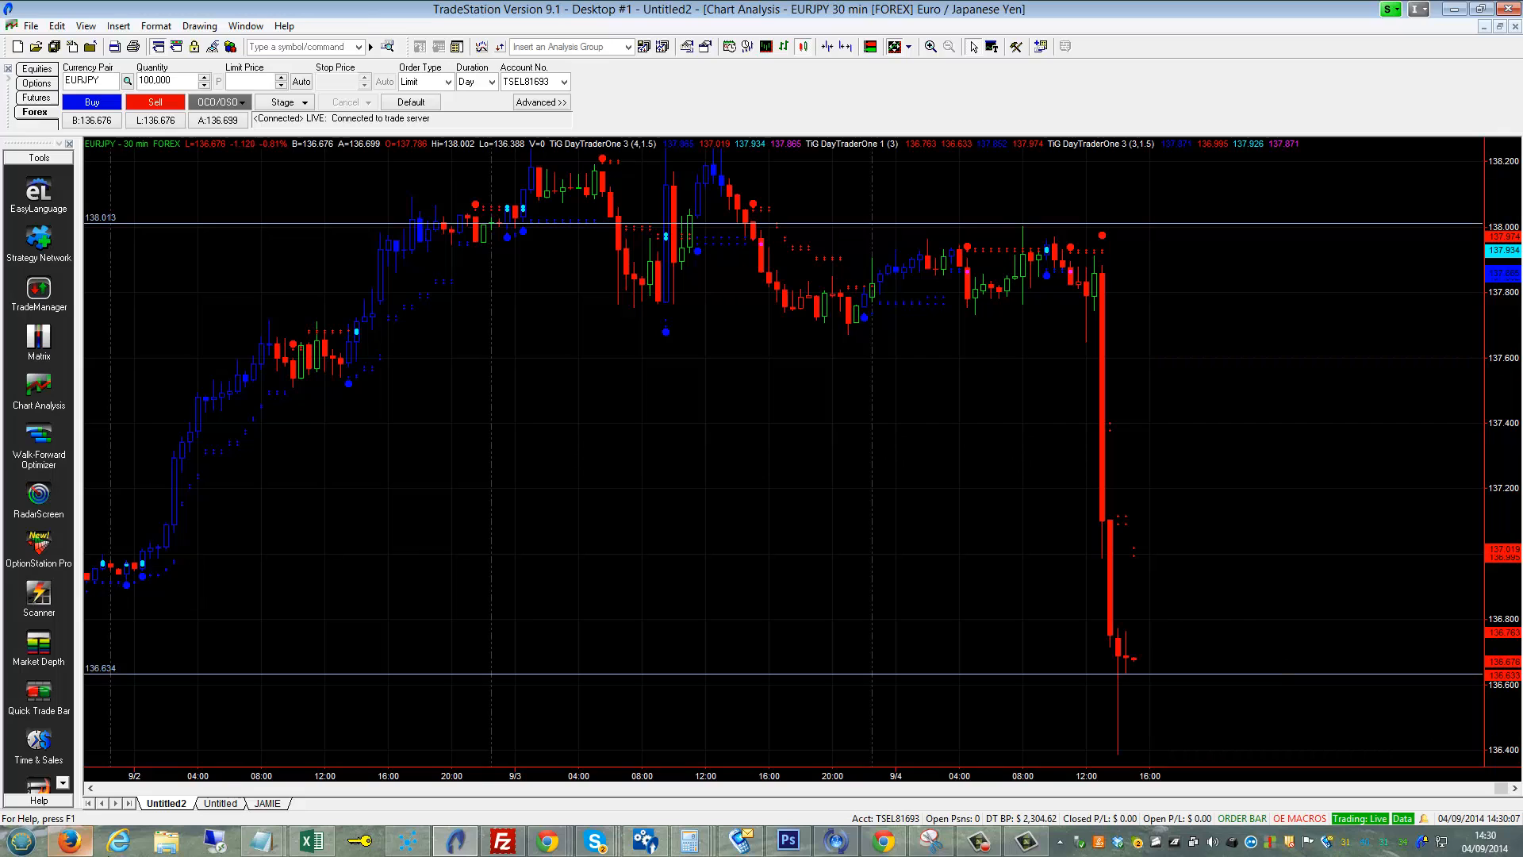
mouse_move(66, 816)
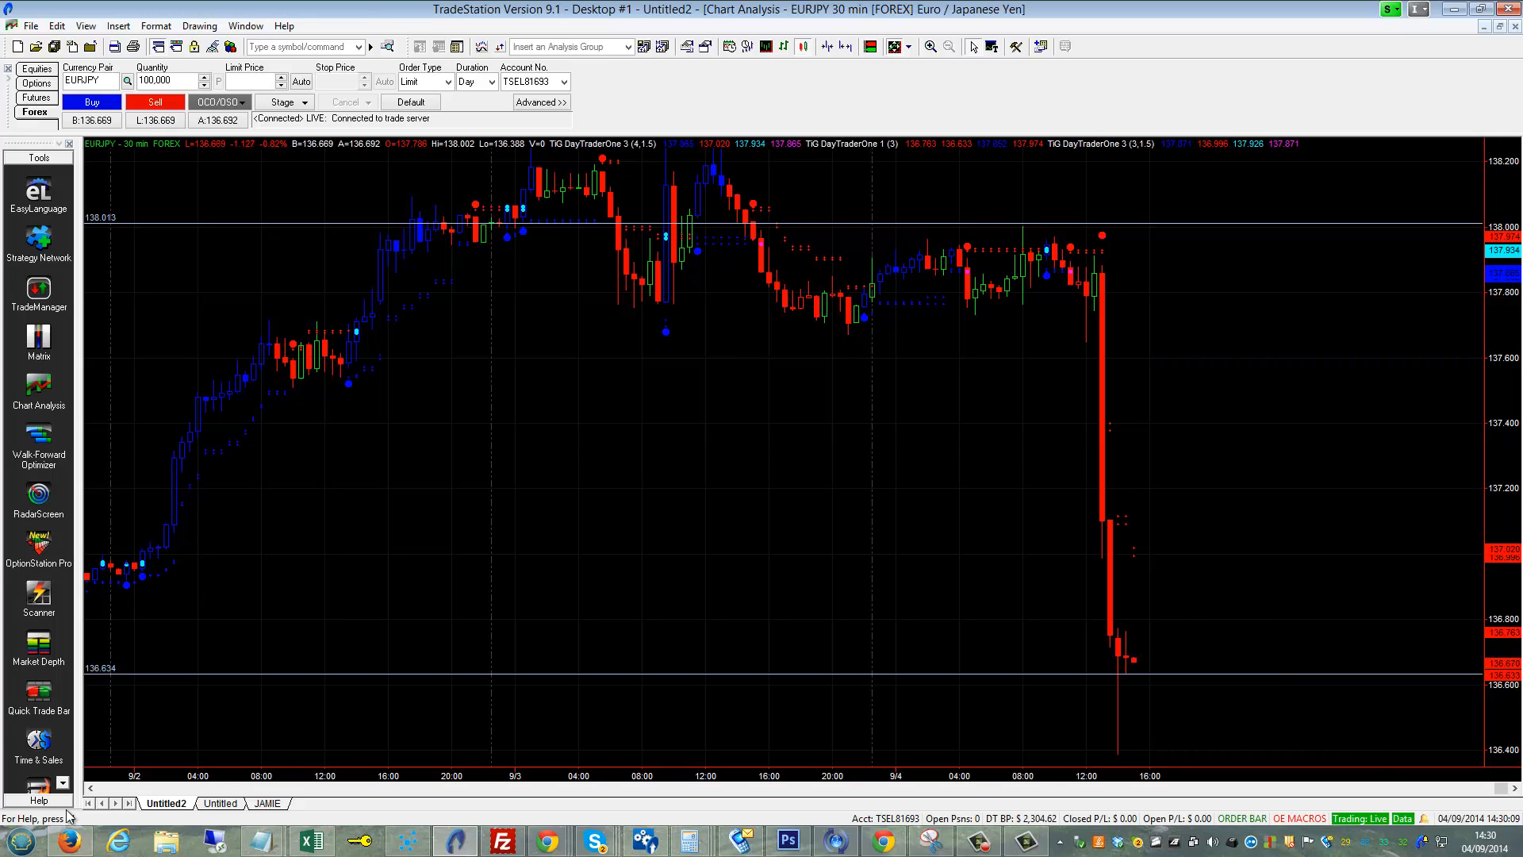